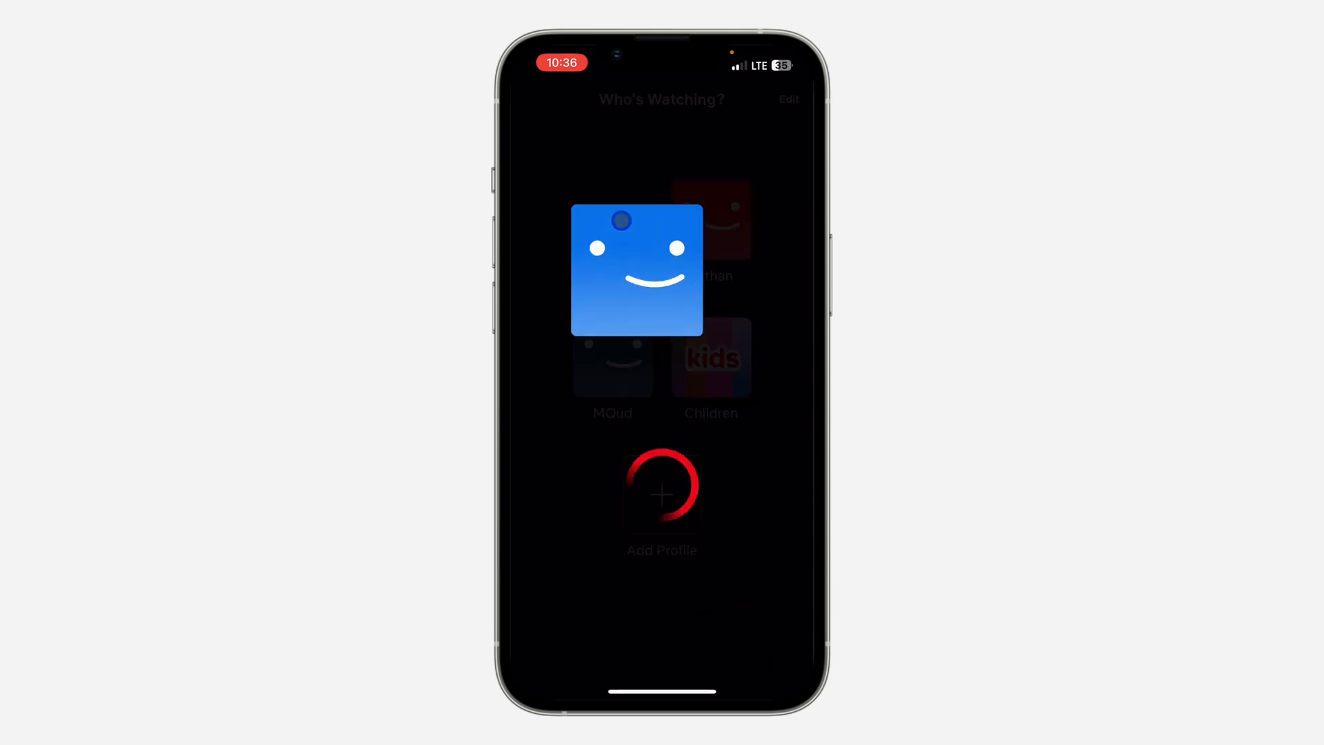
Enter a profile and reach the account menu from the My Netflix page
click(637, 271)
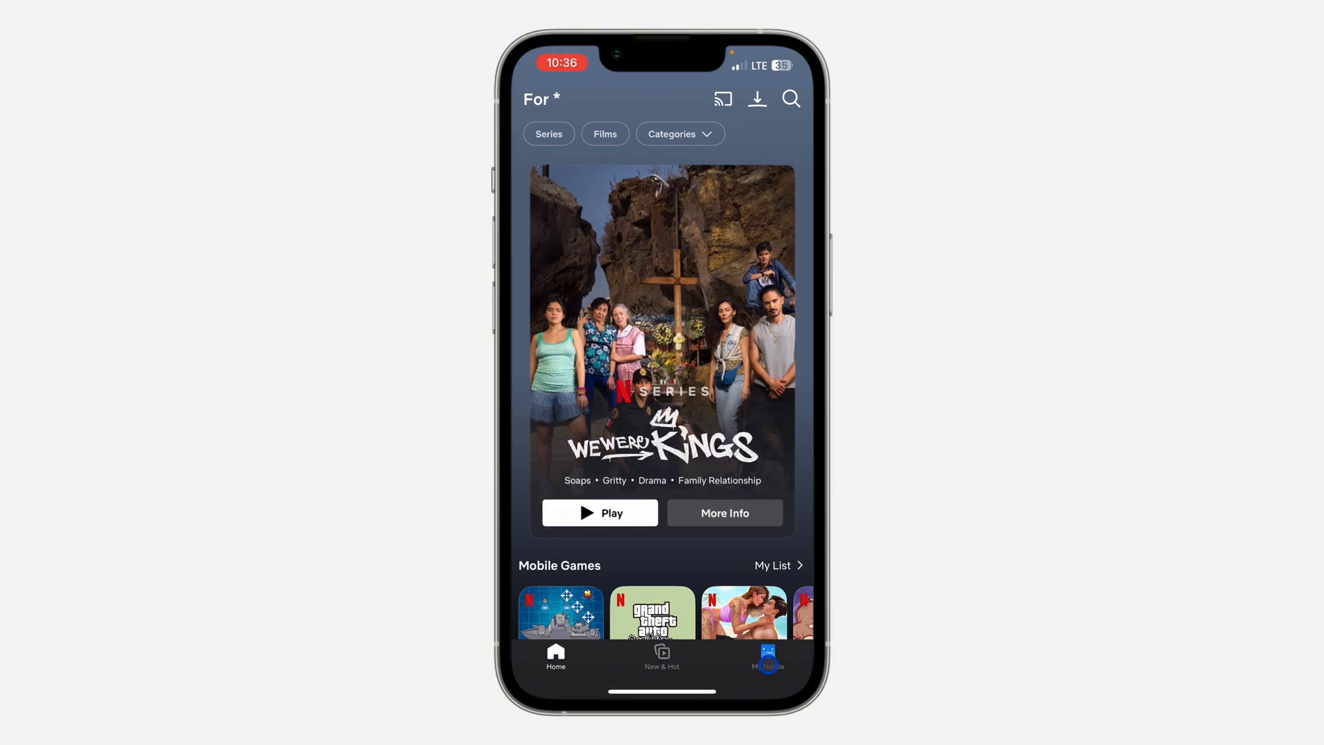
click(766, 659)
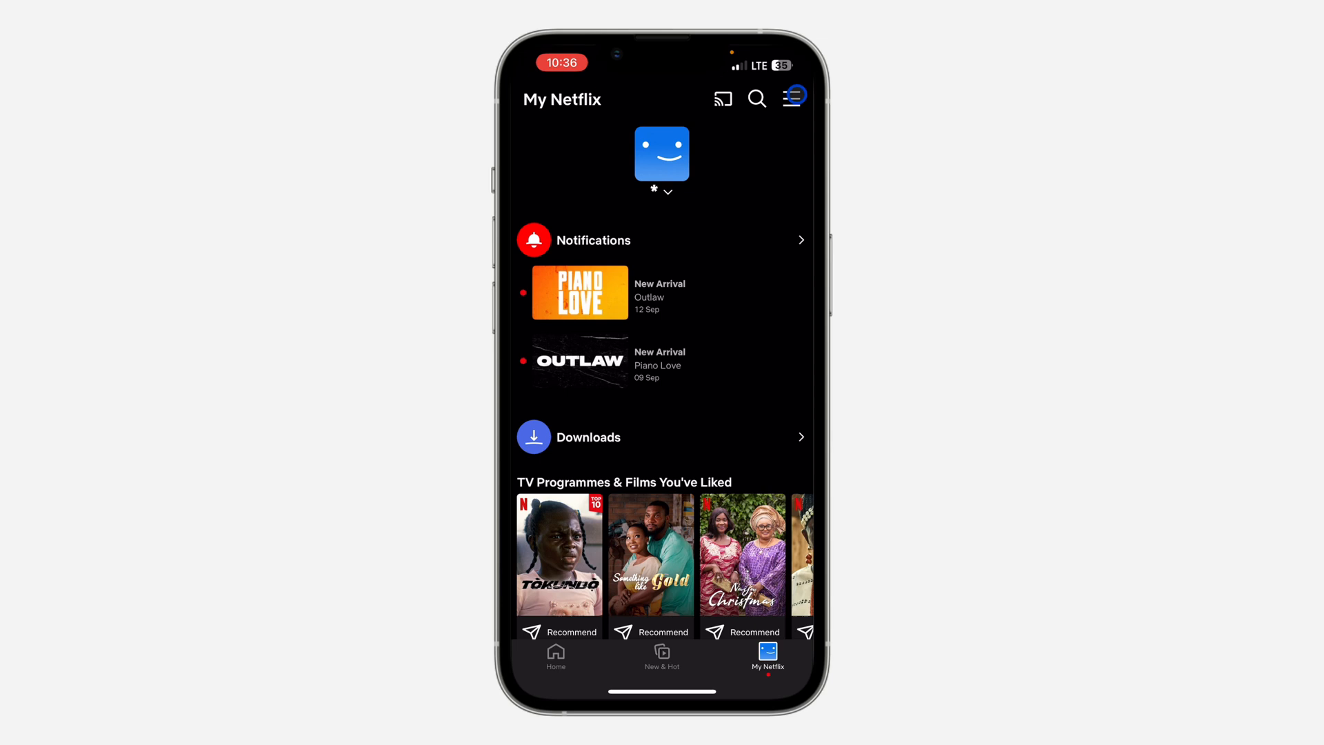
click(794, 98)
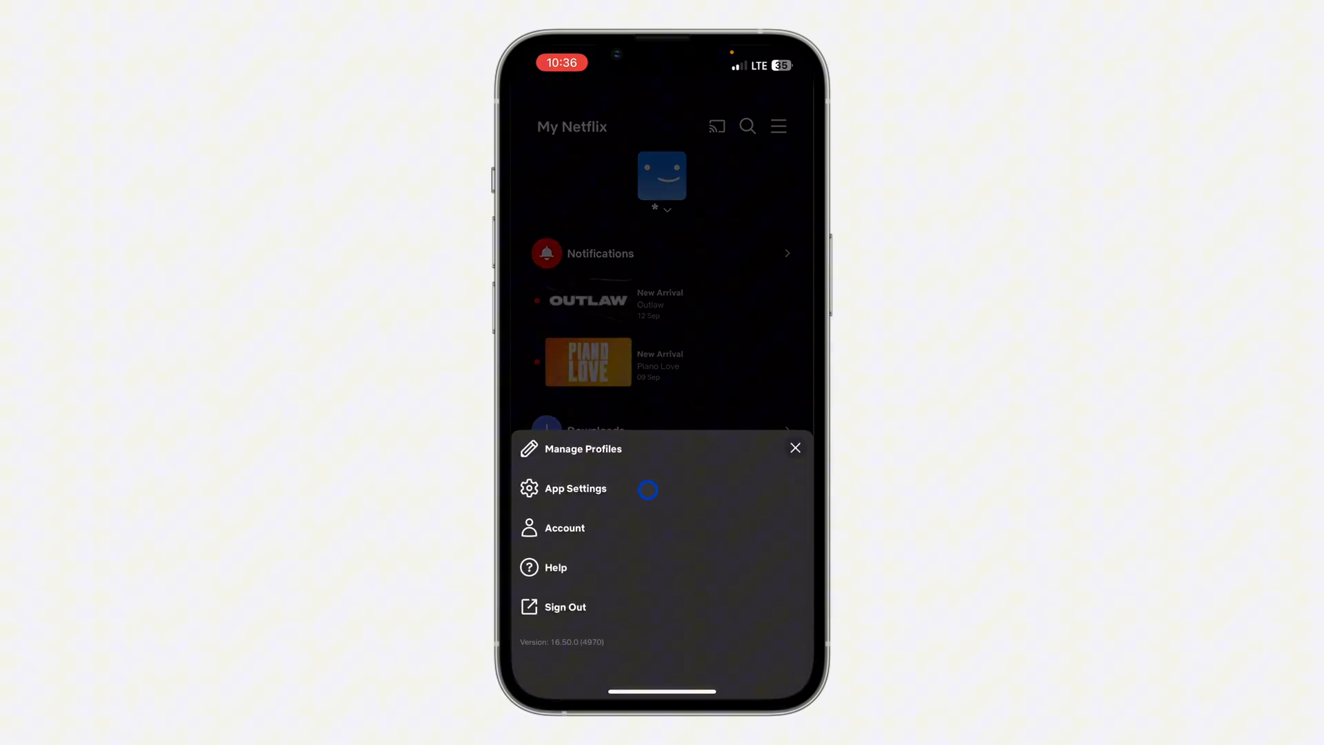
Reach the Smart Downloads settings through App Settings
click(575, 488)
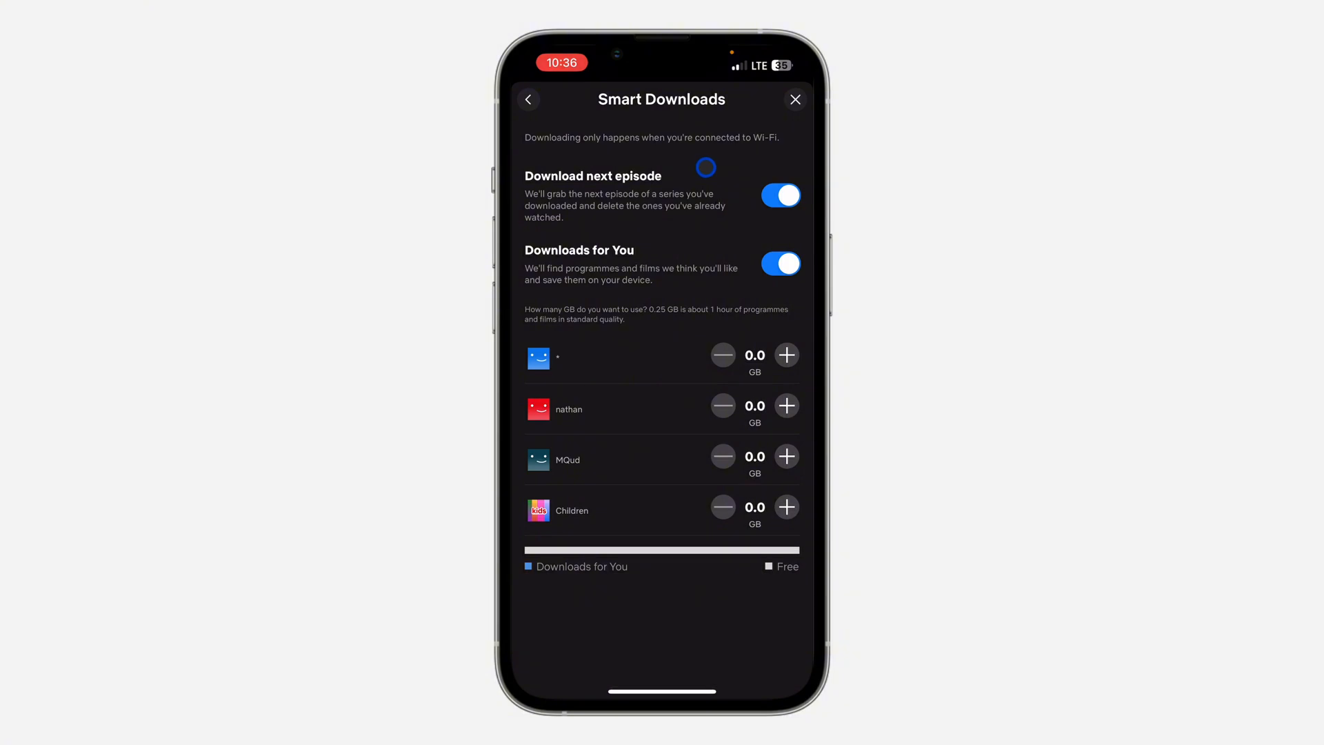
Switch off Download next episode and Downloads for You
click(779, 196)
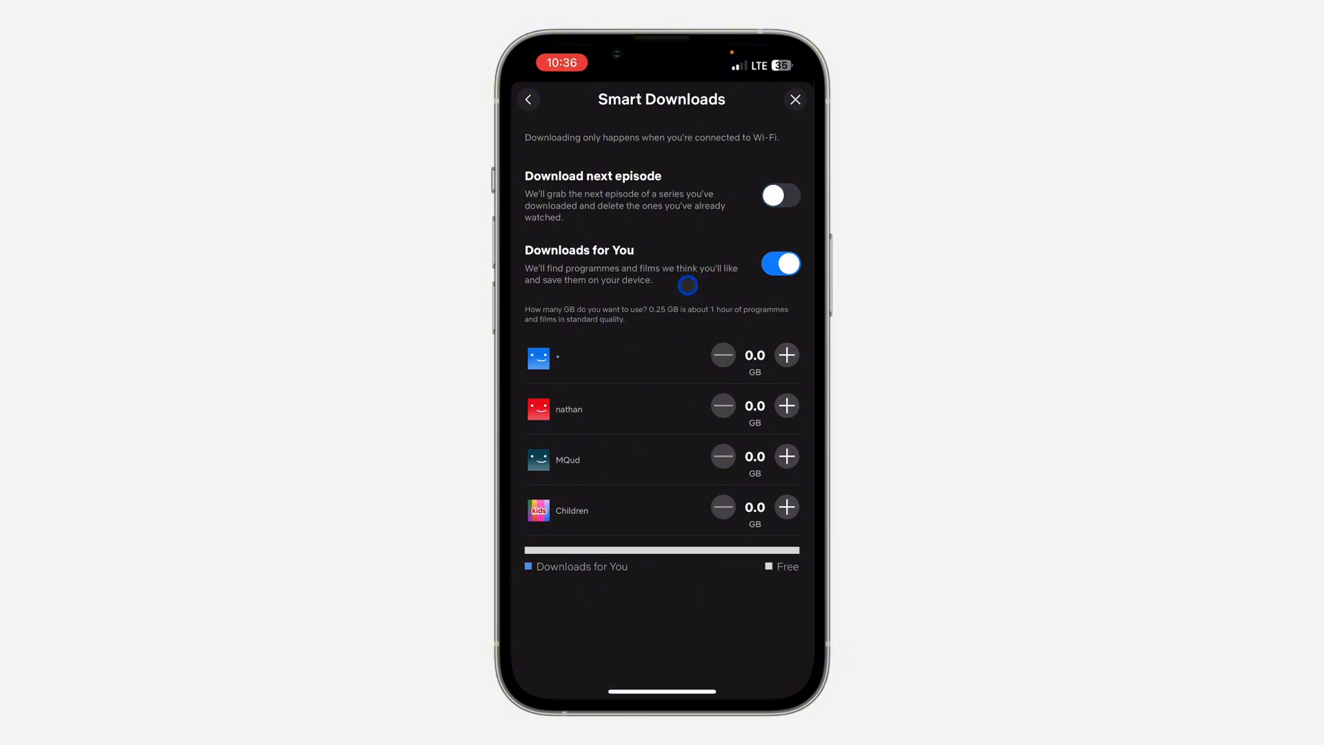
click(779, 264)
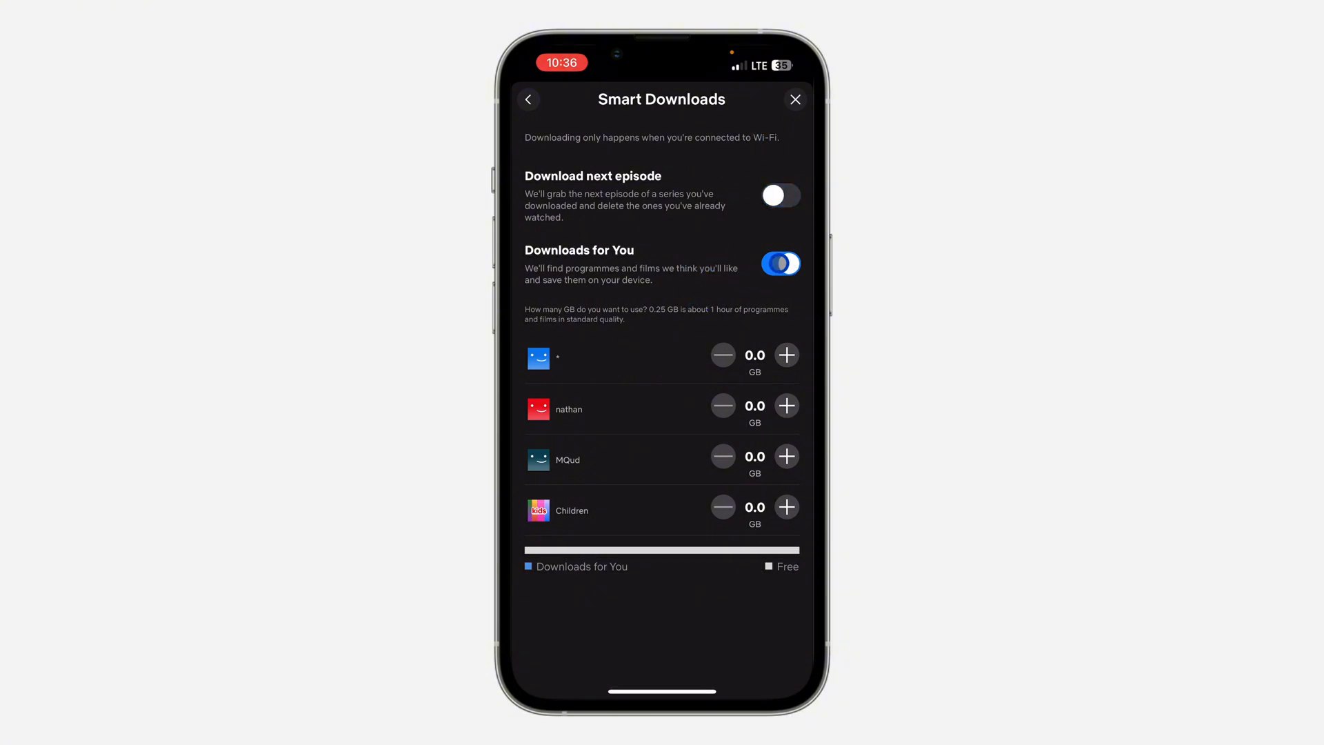
click(778, 264)
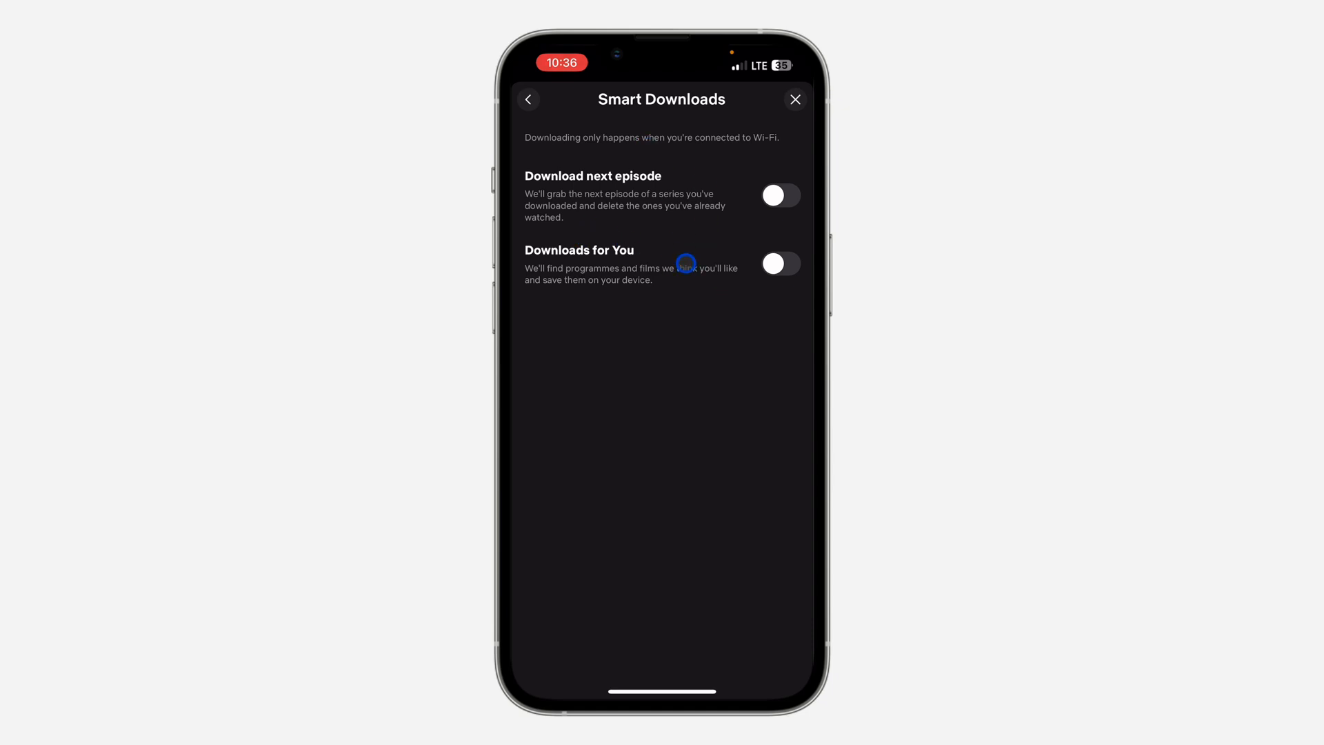